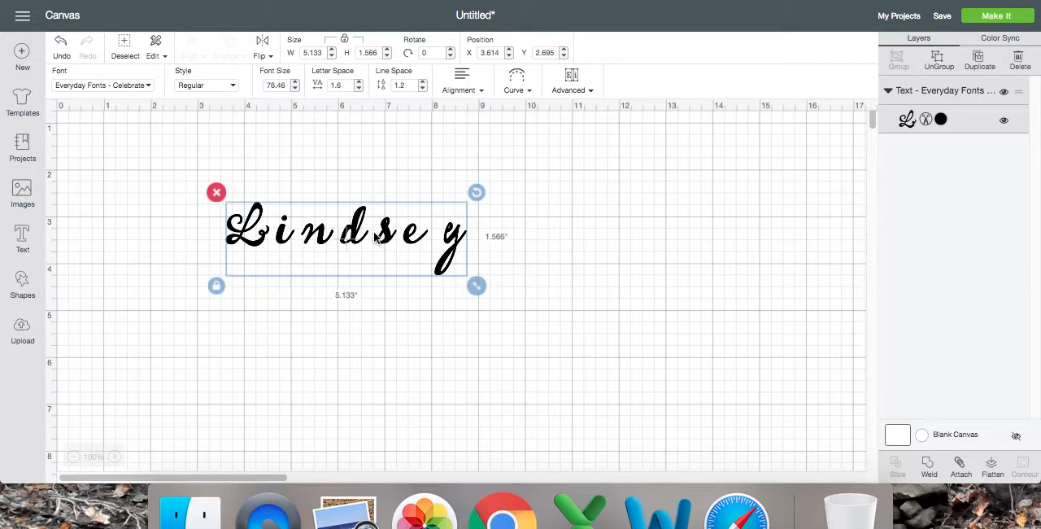
pyautogui.moveTo(259, 254)
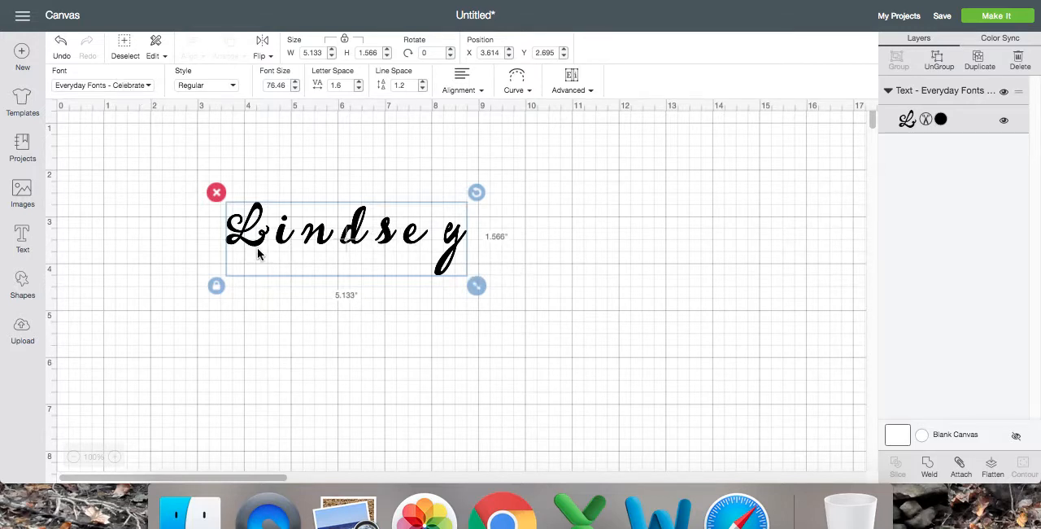
pyautogui.moveTo(368, 269)
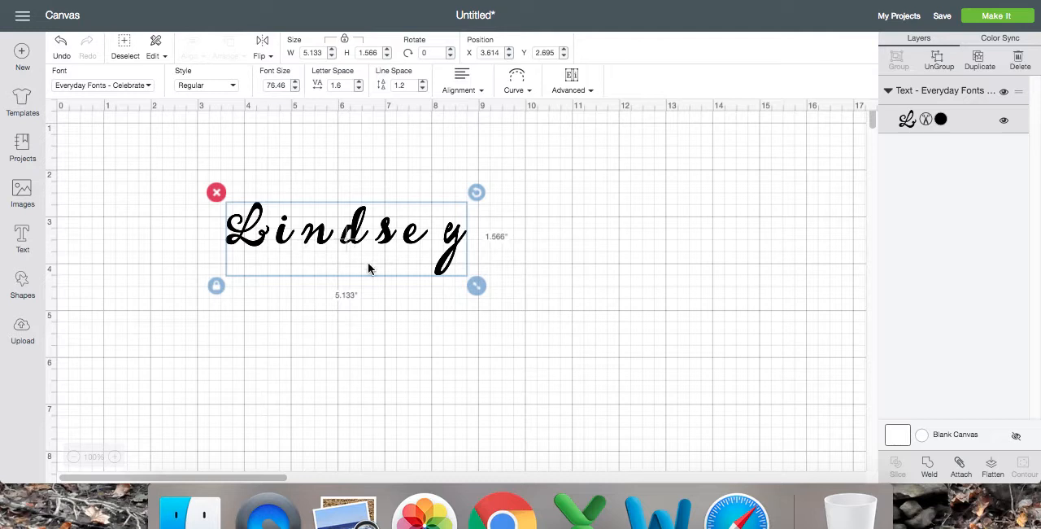
pyautogui.moveTo(369, 262)
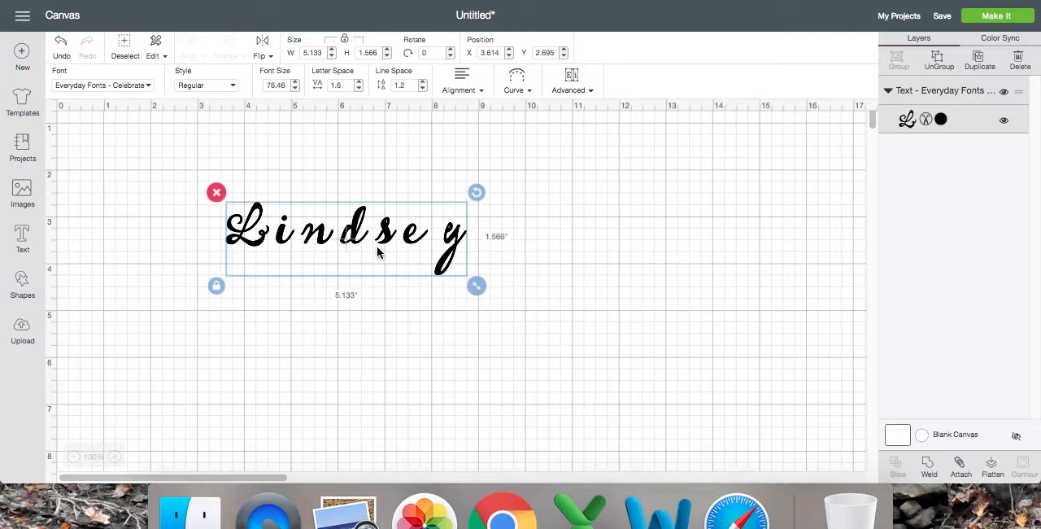
pyautogui.moveTo(245, 296)
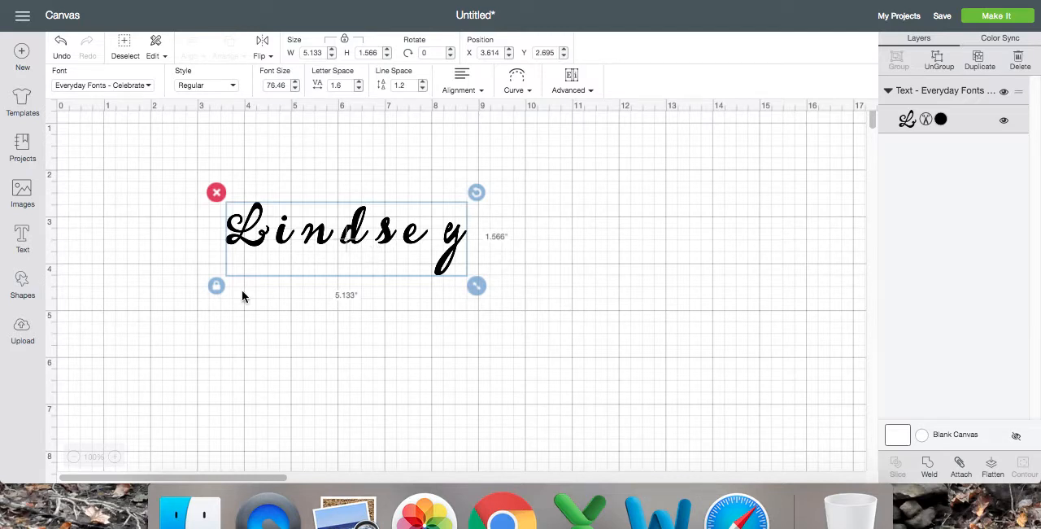
pyautogui.moveTo(136, 296)
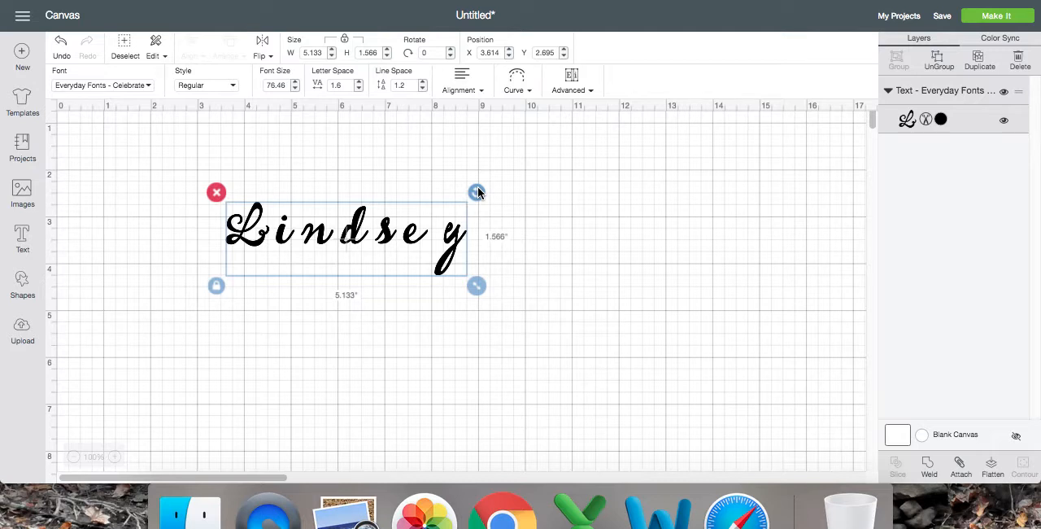
pyautogui.moveTo(436, 218)
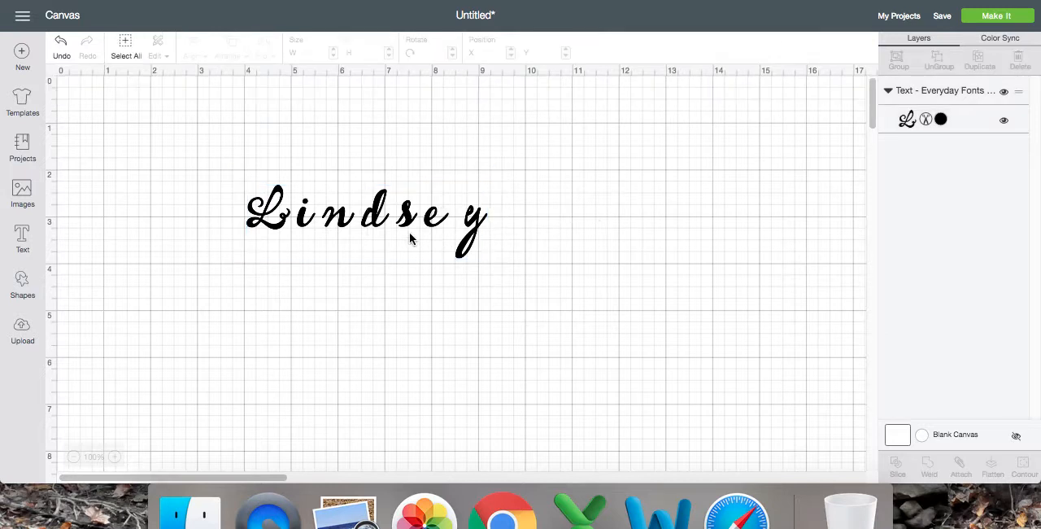
# Step: Select the cursive Lindsey text and nudge it up and to the right on the canvas
pyautogui.click(366, 213)
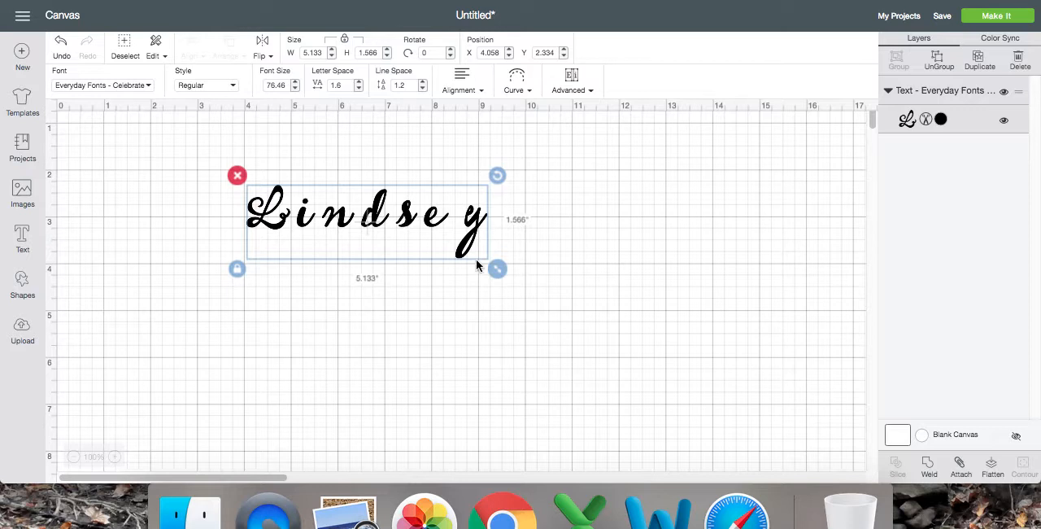
pyautogui.moveTo(634, 253)
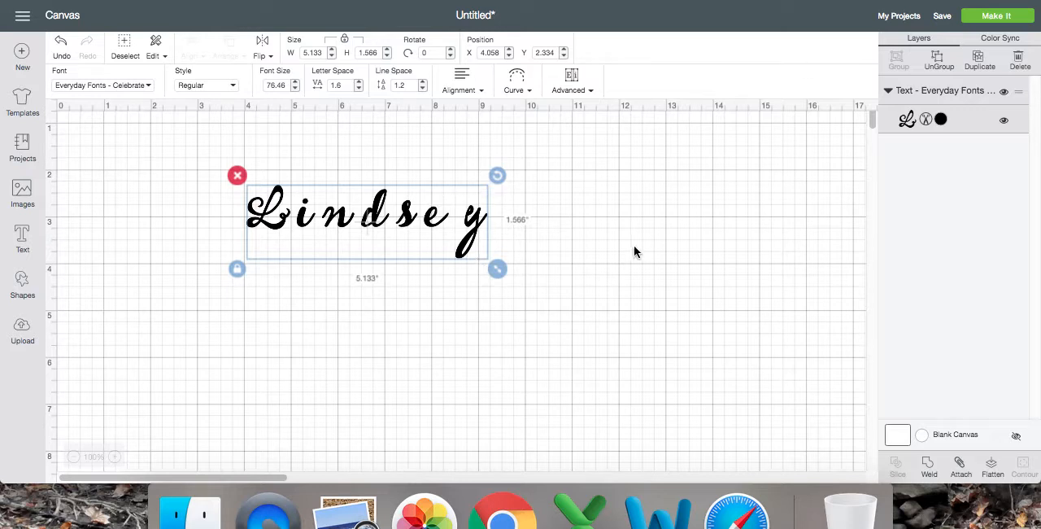
pyautogui.click(939, 59)
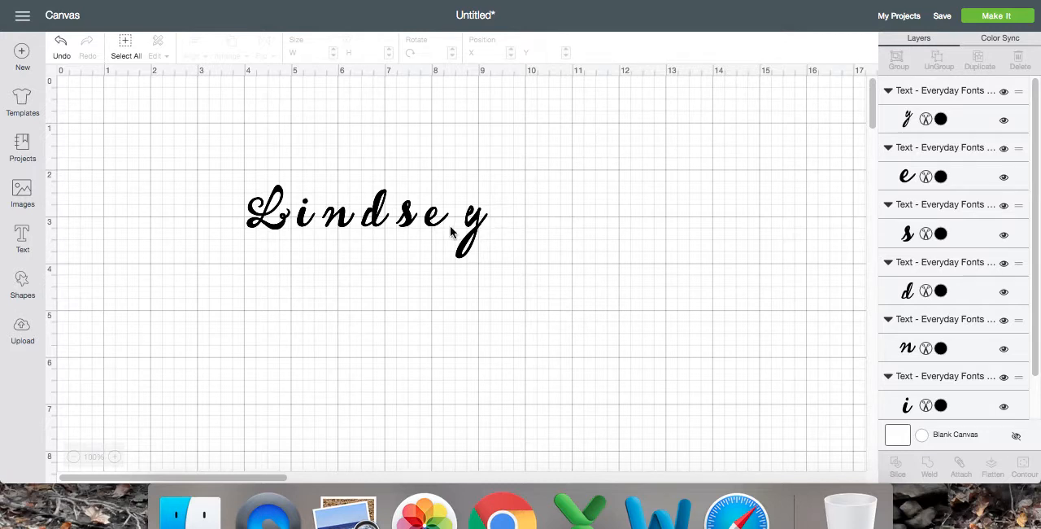
pyautogui.click(475, 220)
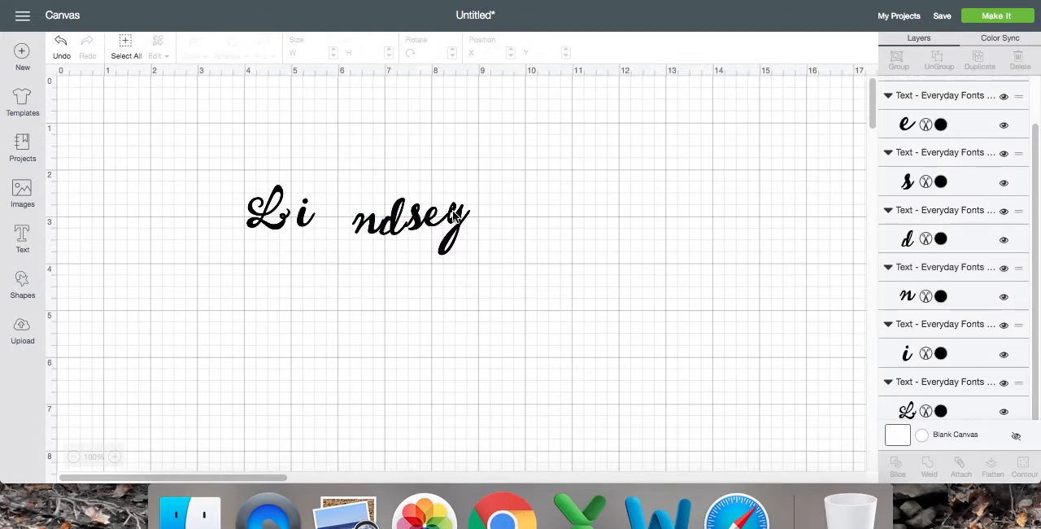
pyautogui.click(62, 46)
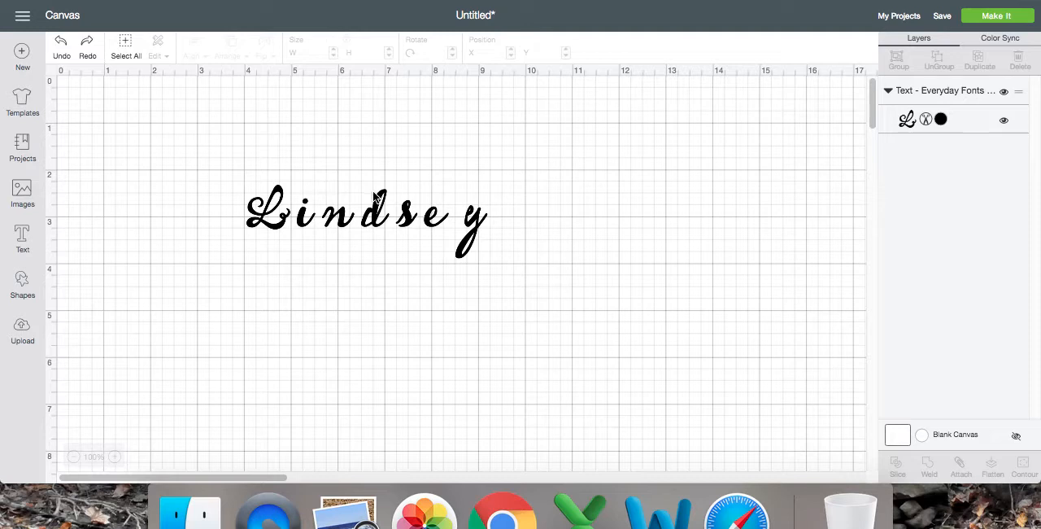
# Step: Tighten Lindsey's letter spacing to -0.8, narrowing the name to 3.7 inches wide
pyautogui.click(366, 213)
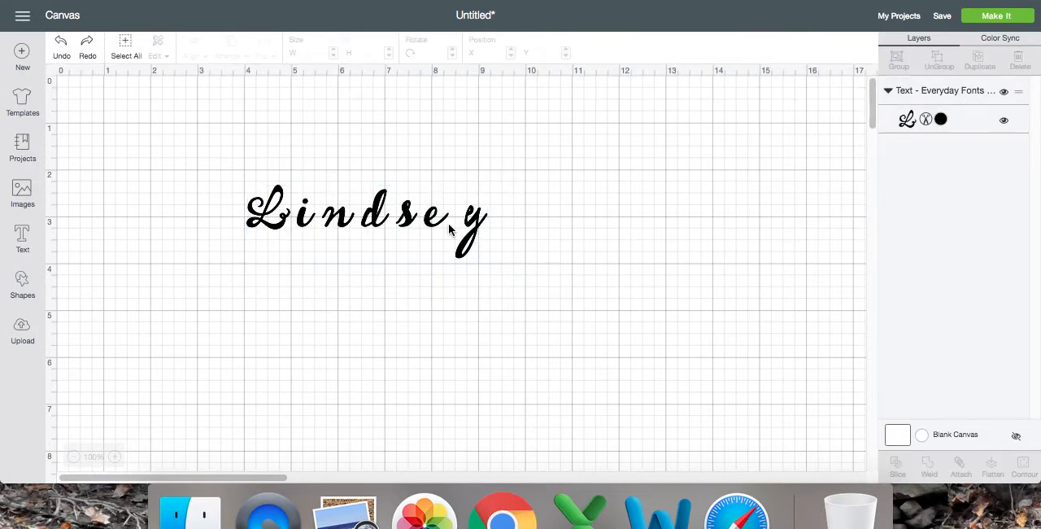
pyautogui.click(366, 211)
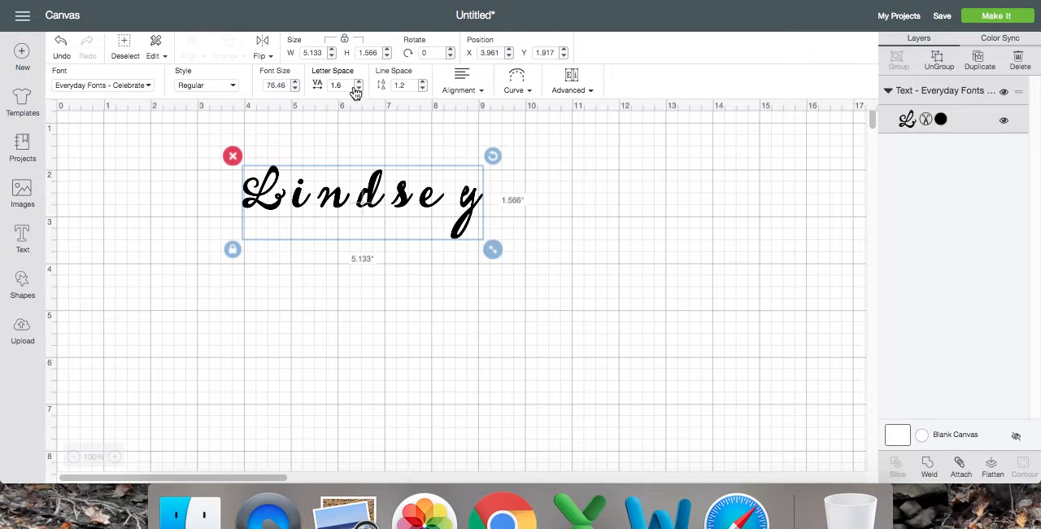
pyautogui.click(358, 87)
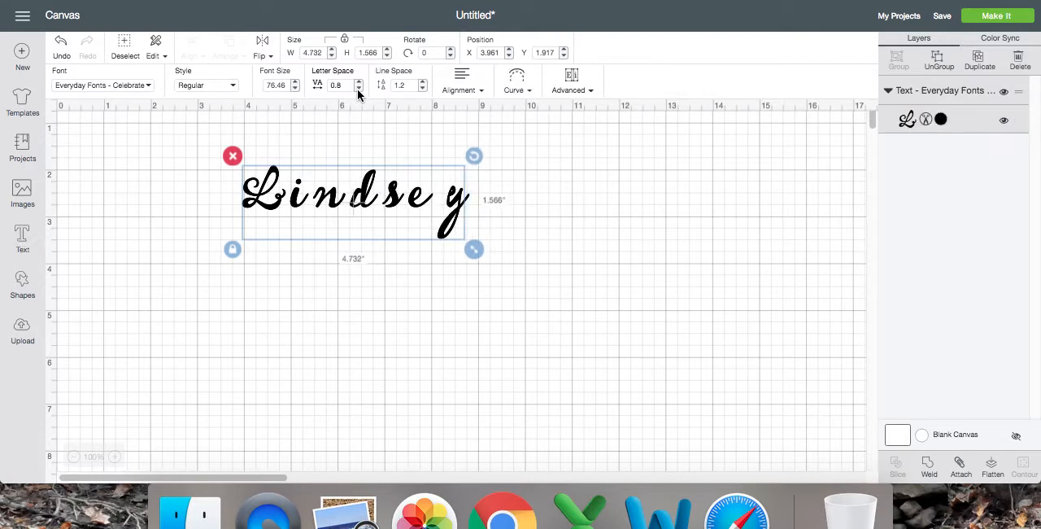
pyautogui.click(358, 88)
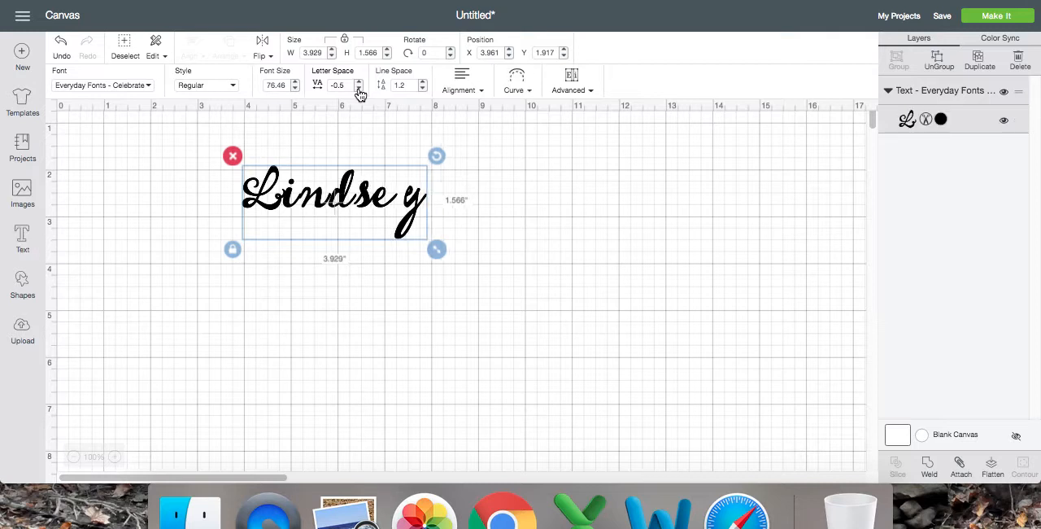
pyautogui.click(358, 88)
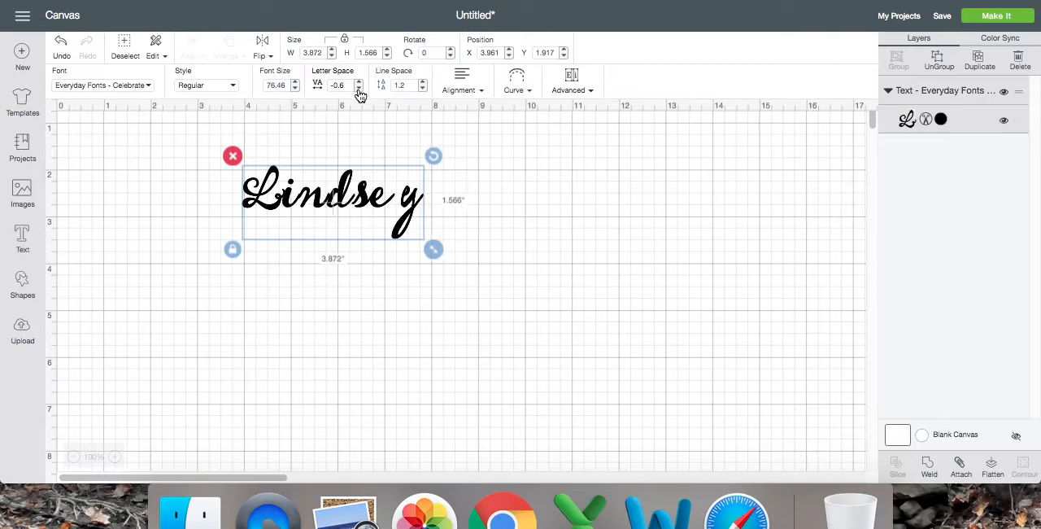
pyautogui.click(358, 88)
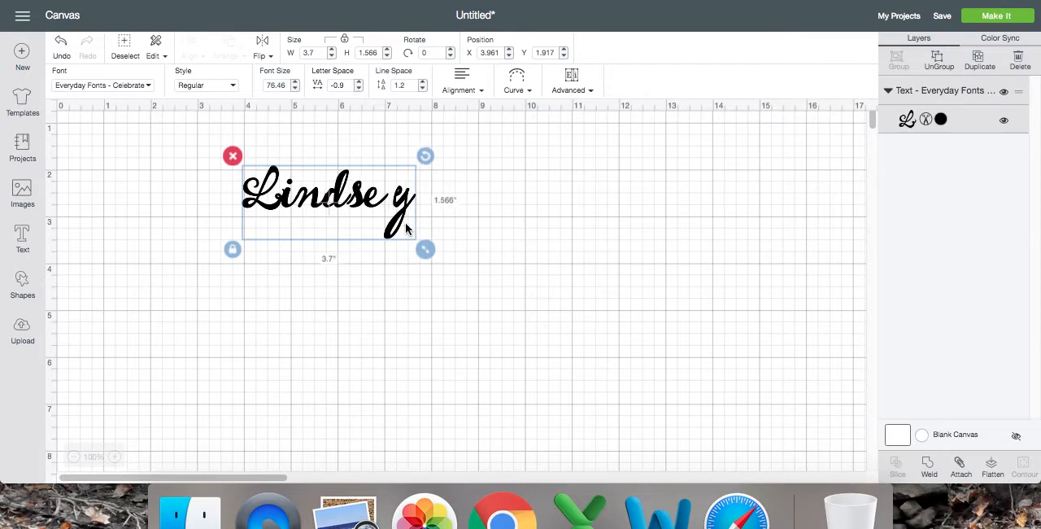
pyautogui.moveTo(483, 208)
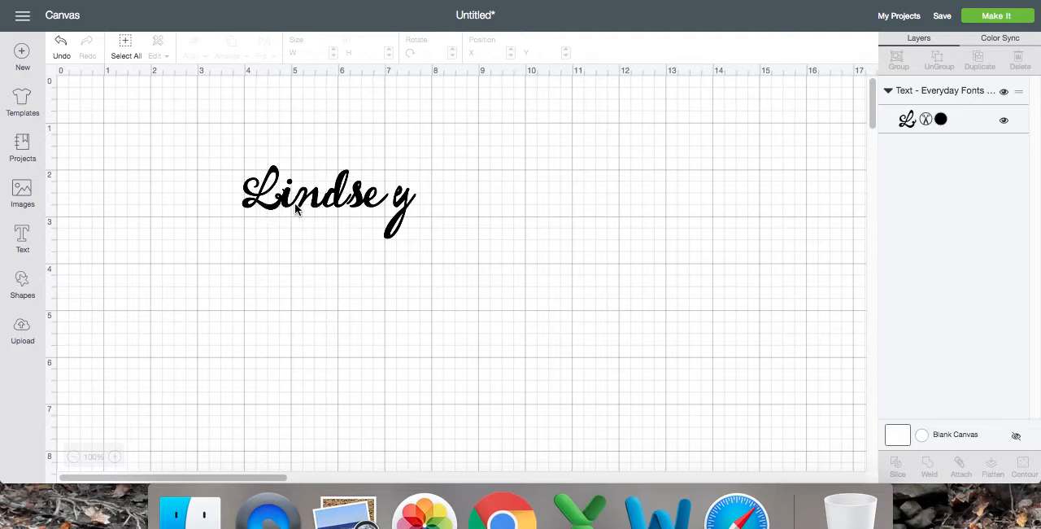
pyautogui.moveTo(364, 208)
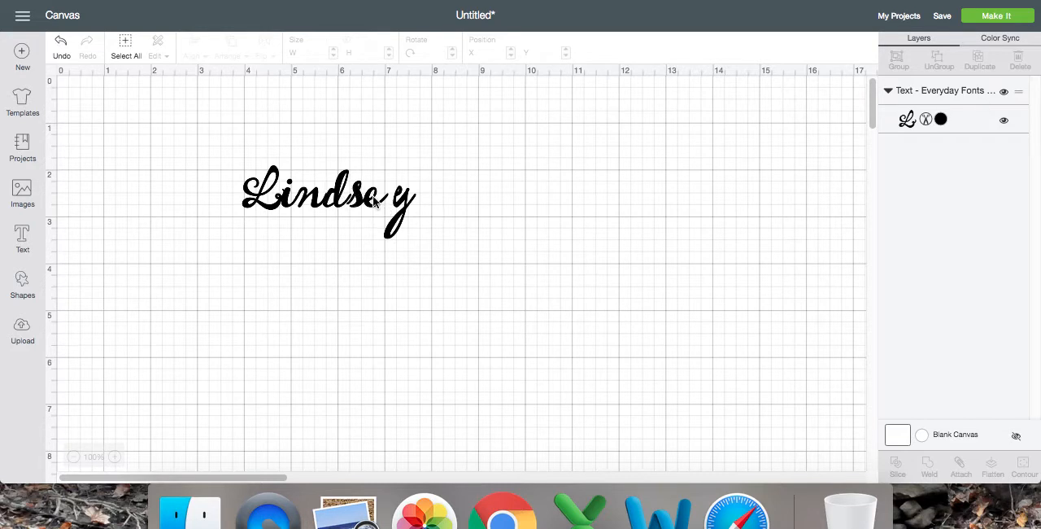
# Step: Ungroup Lindsey into letters and tuck the final y in against the e
pyautogui.click(328, 198)
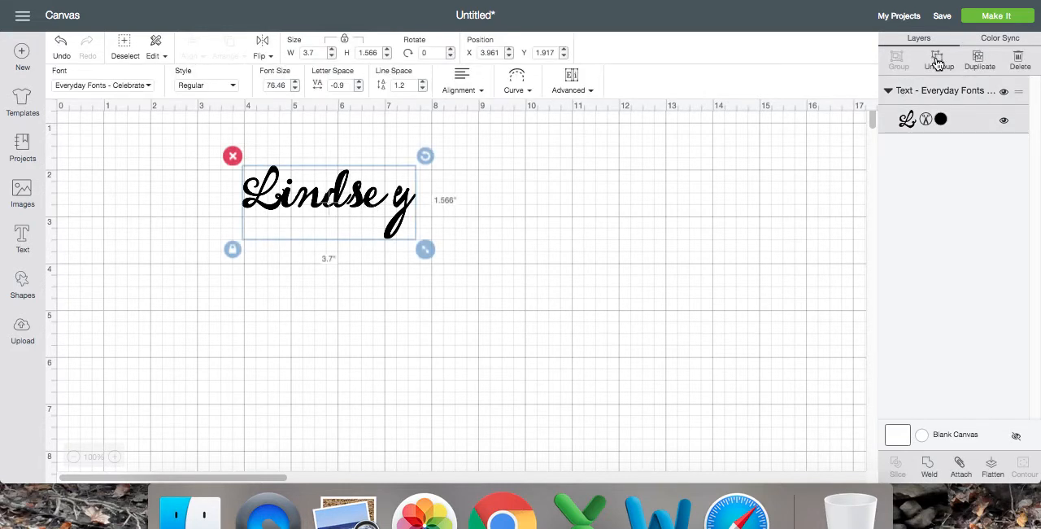
pyautogui.click(937, 59)
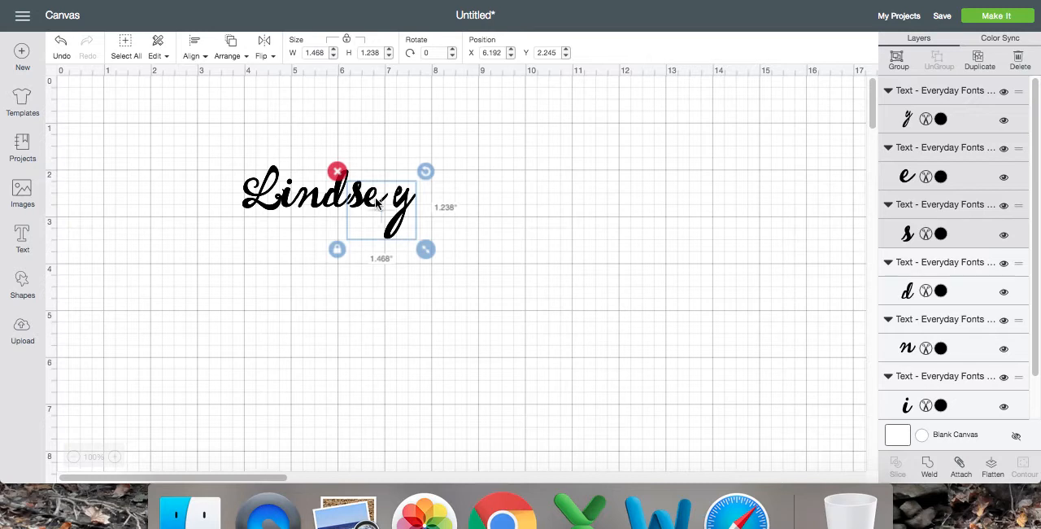
pyautogui.moveTo(380, 209); pyautogui.dragTo(375, 205)
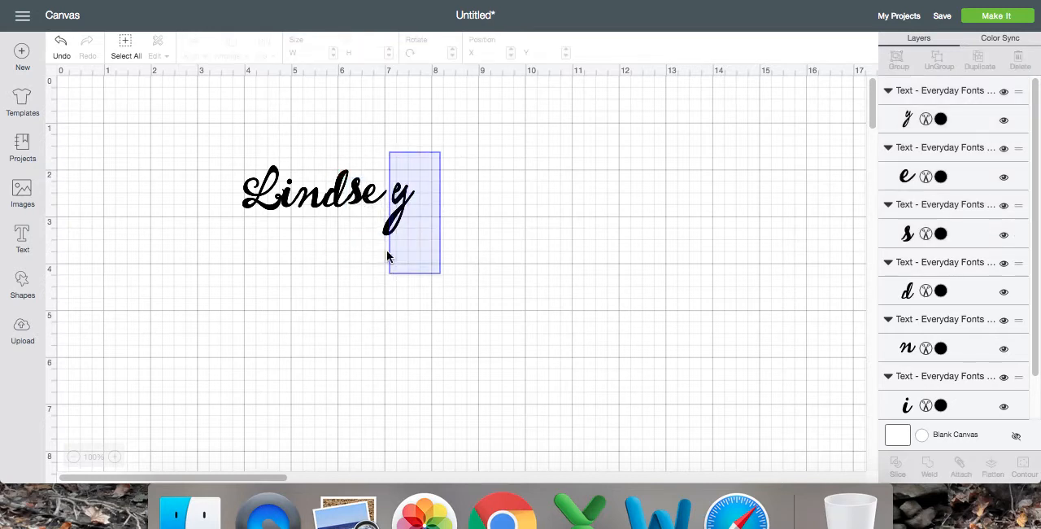
pyautogui.click(398, 204)
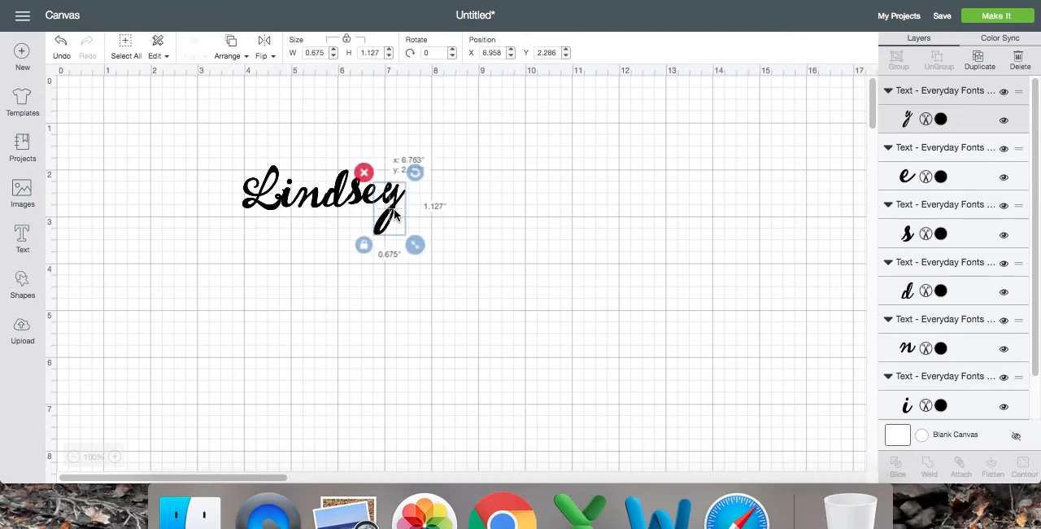
pyautogui.click(569, 325)
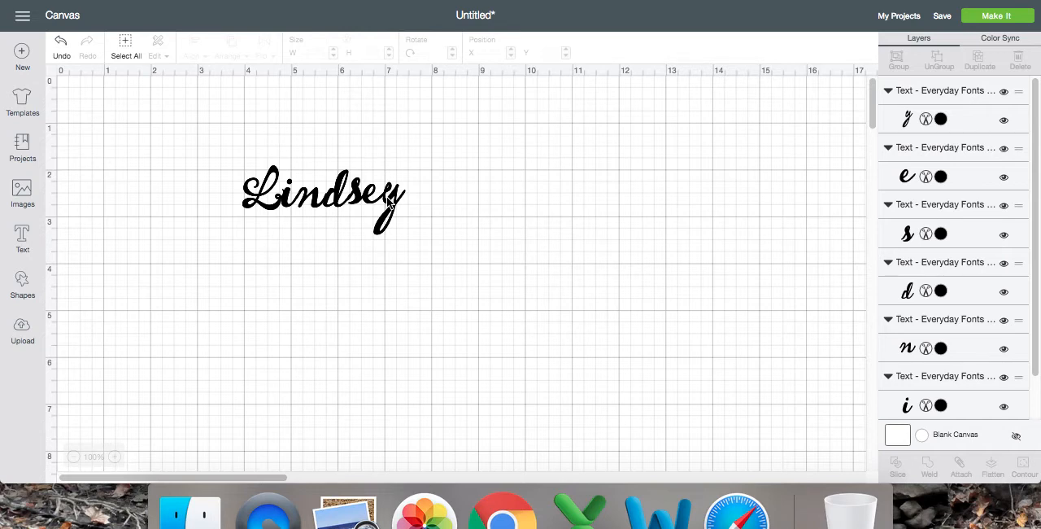
pyautogui.moveTo(240, 135)
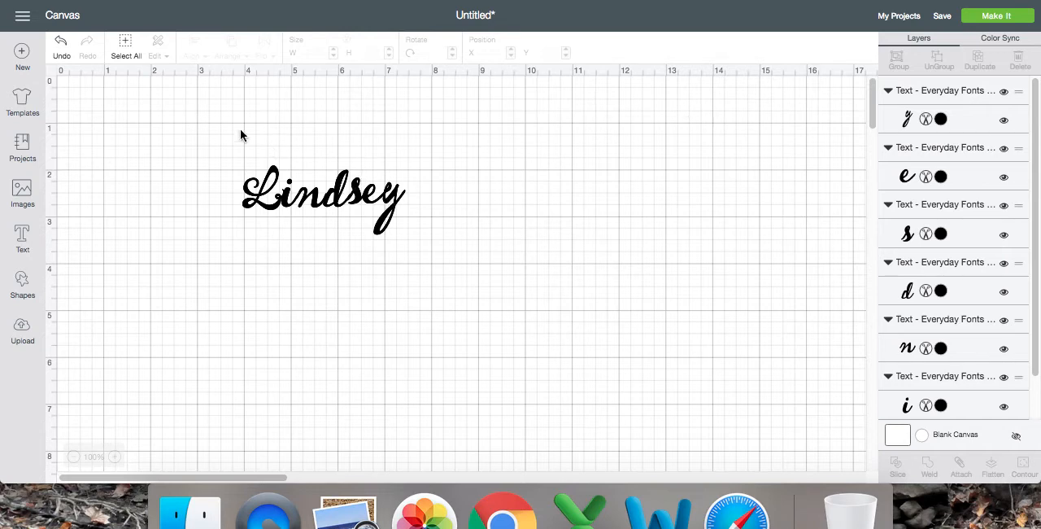
# Step: Attach all the Lindsey letters into one group and colour the name orange
pyautogui.click(323, 198)
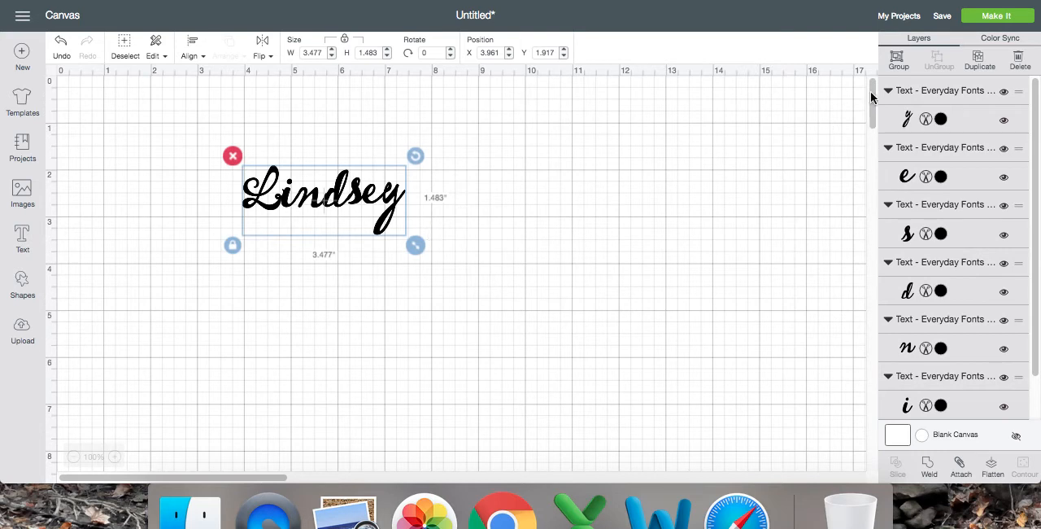
pyautogui.click(959, 469)
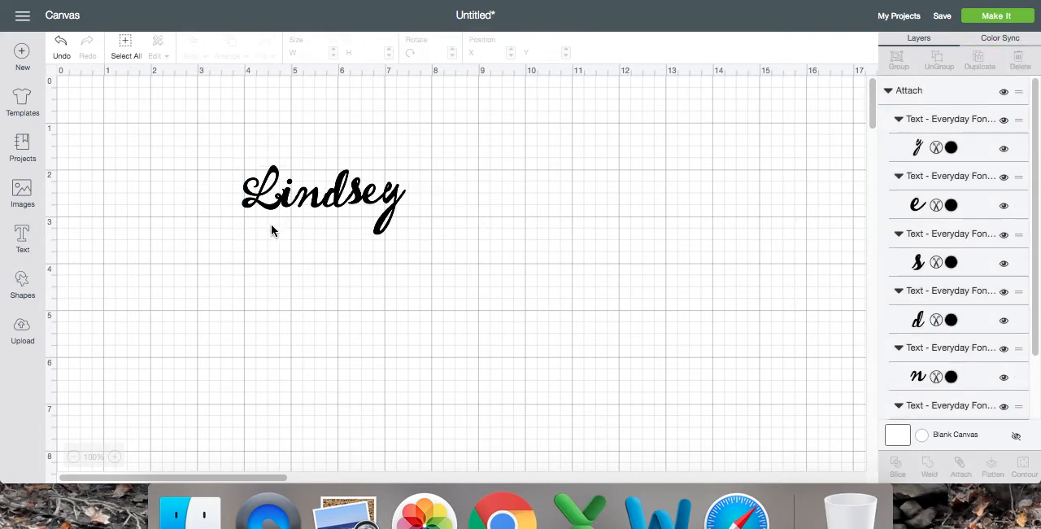
pyautogui.click(322, 195)
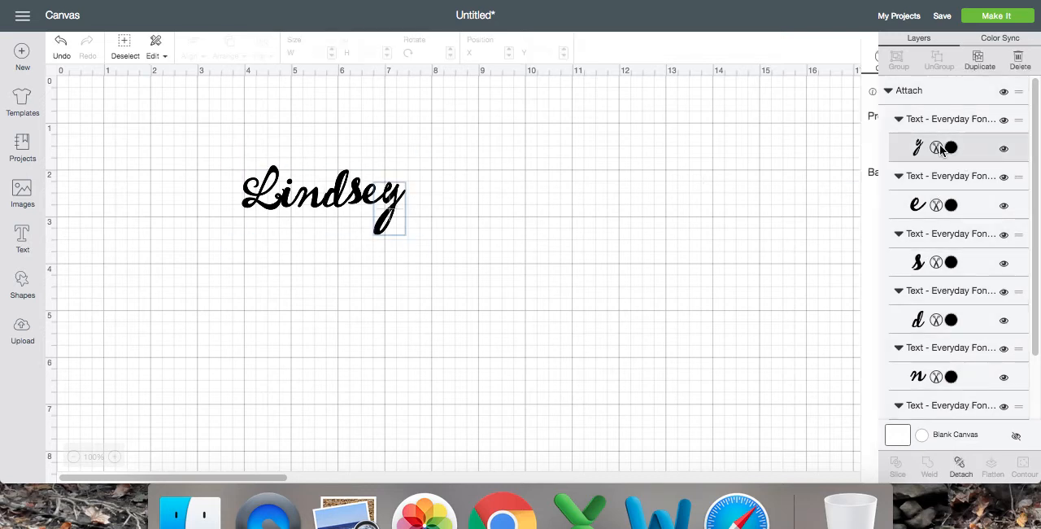
pyautogui.click(771, 224)
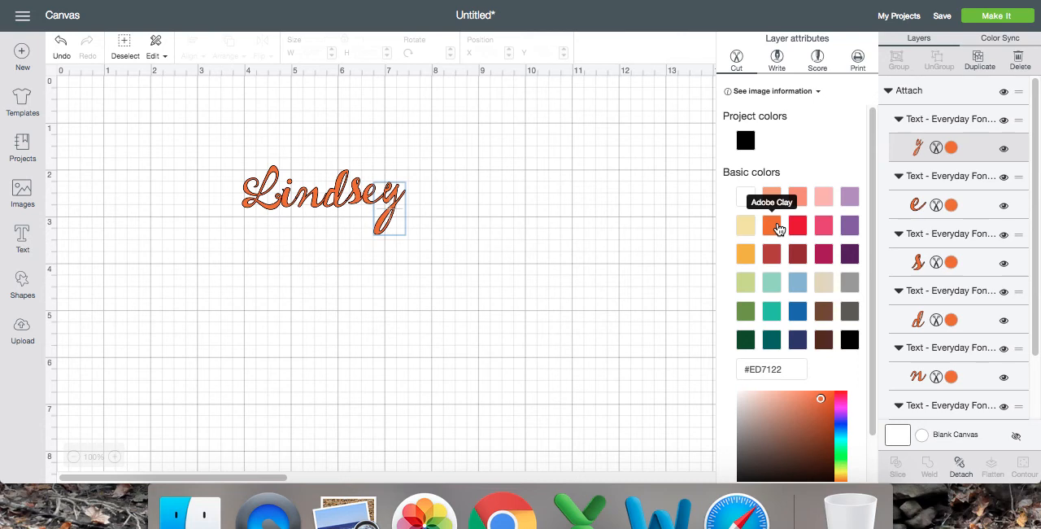
pyautogui.click(559, 165)
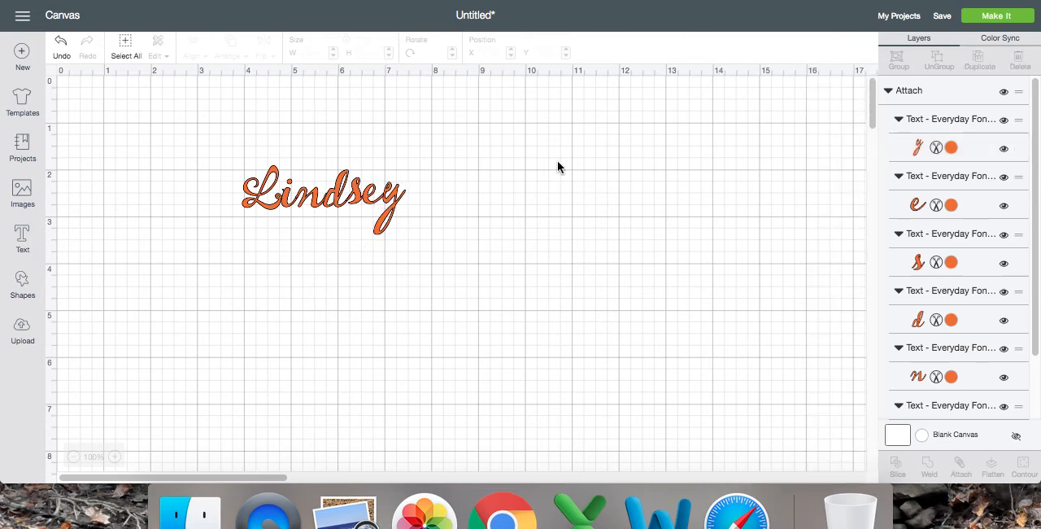
pyautogui.click(114, 456)
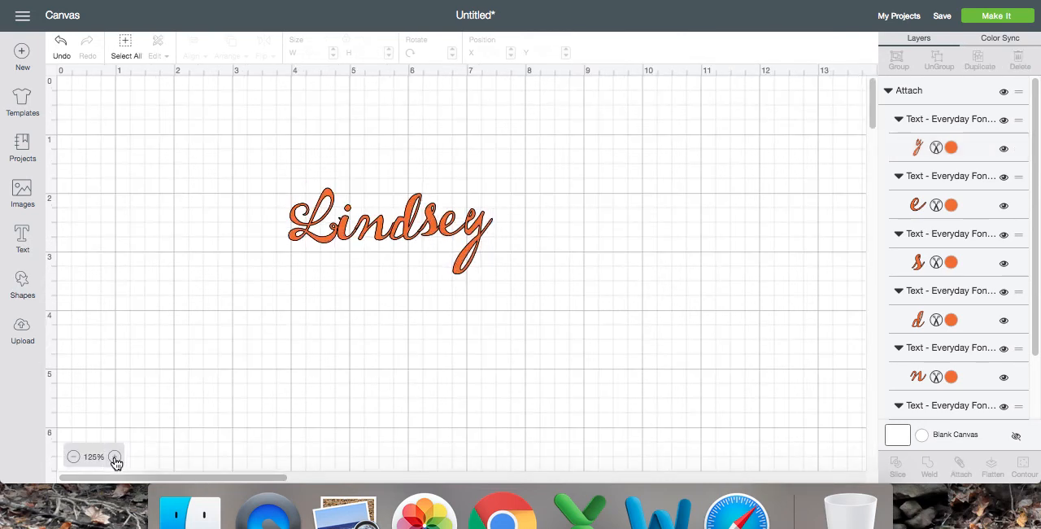
pyautogui.click(116, 455)
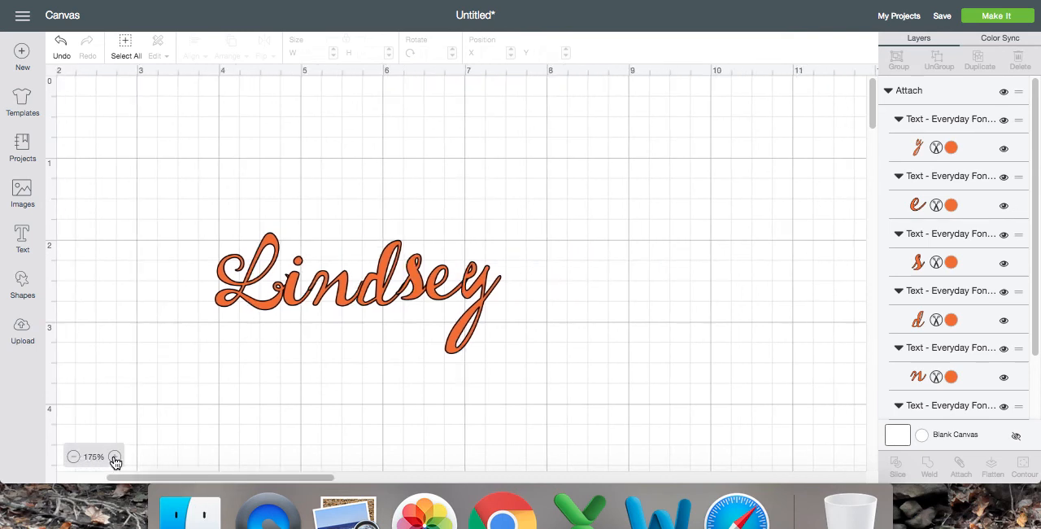
pyautogui.click(114, 455)
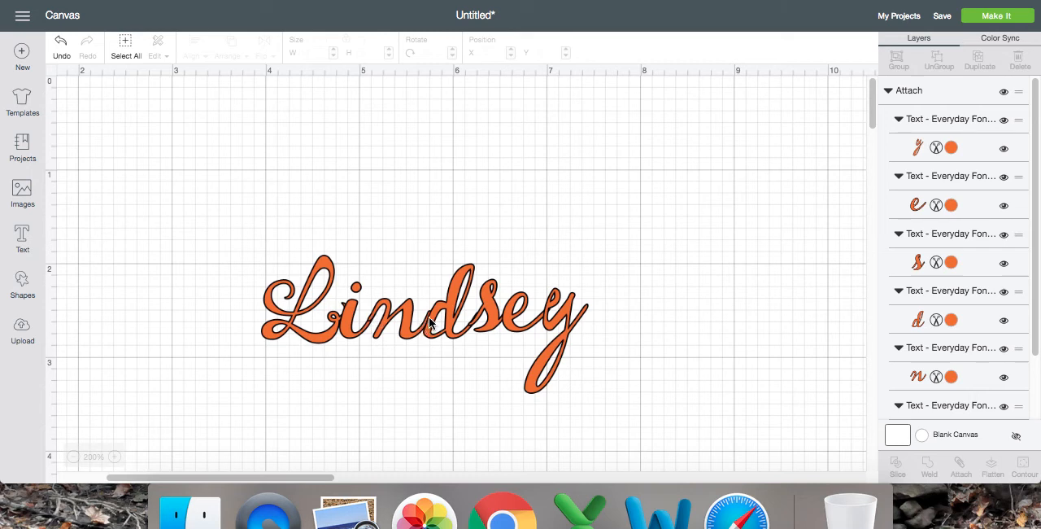
pyautogui.moveTo(997, 16)
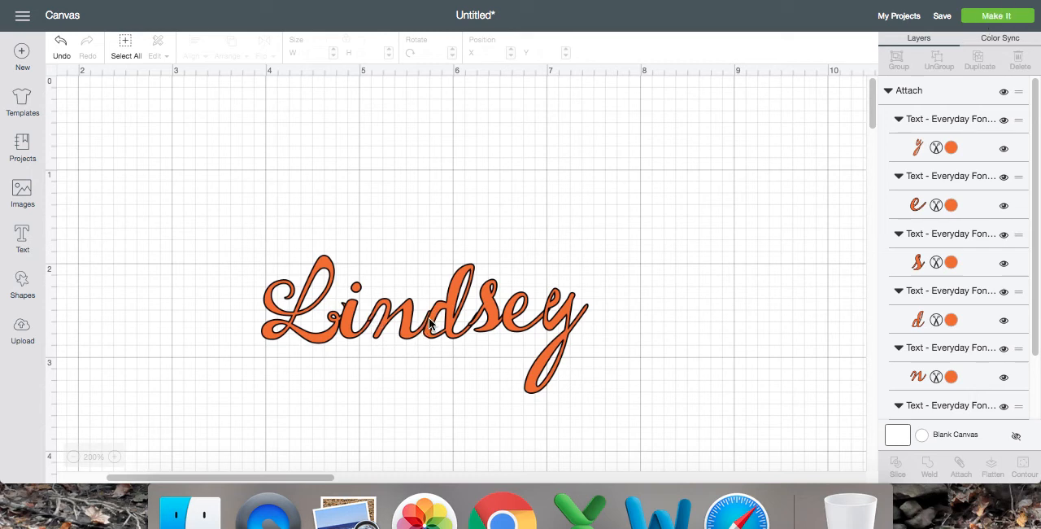
pyautogui.moveTo(435, 323)
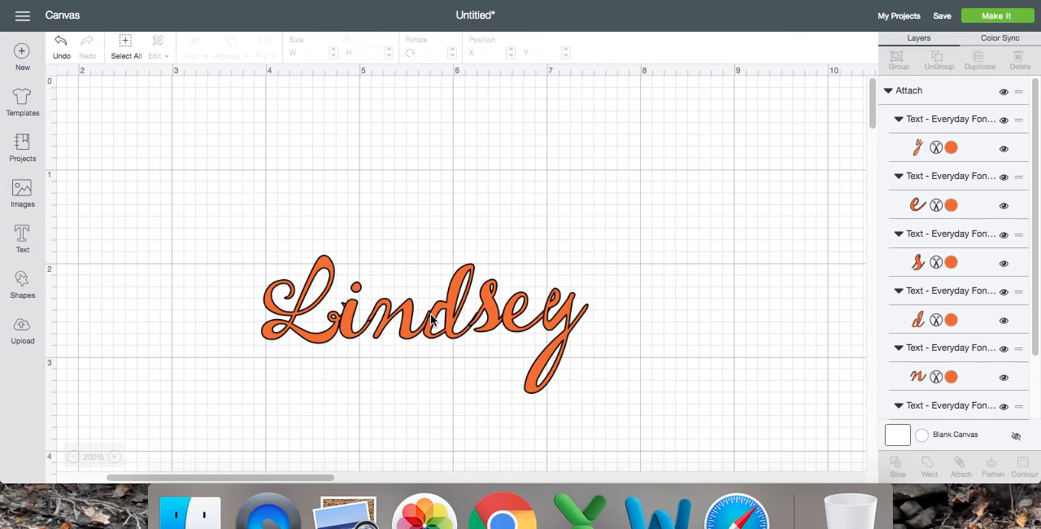
pyautogui.moveTo(469, 334)
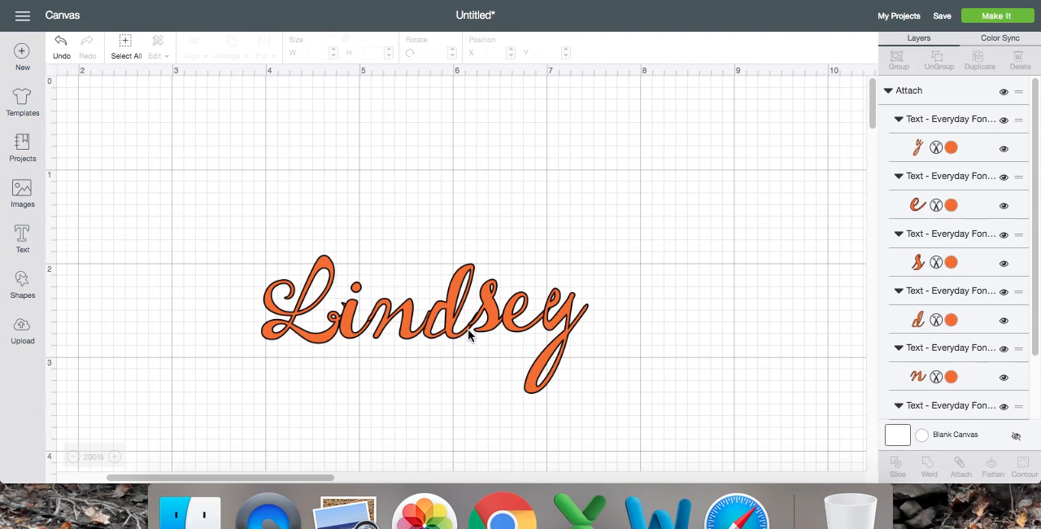
pyautogui.moveTo(540, 319)
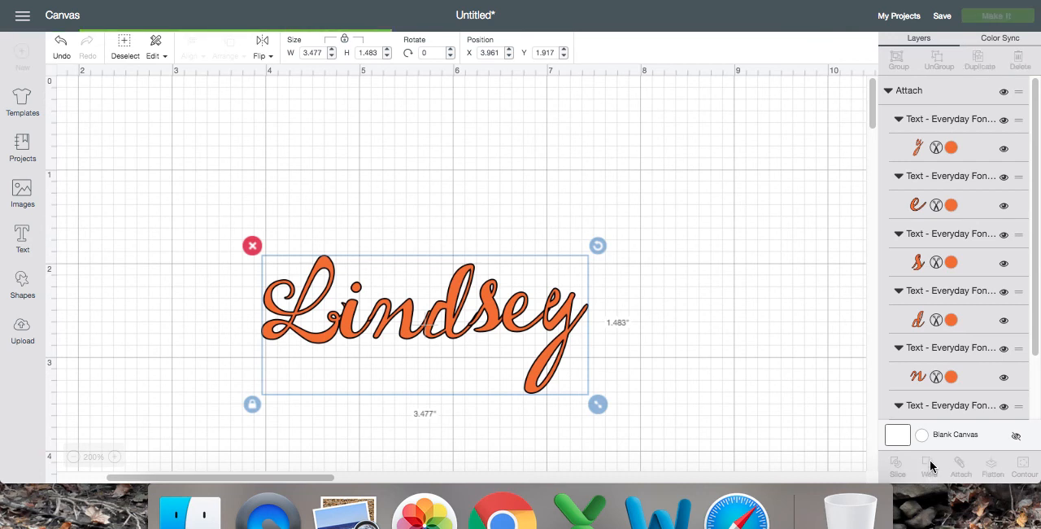
# Step: Weld Lindsey into a single orange cut shape shown as one Weld Result layer
pyautogui.click(929, 465)
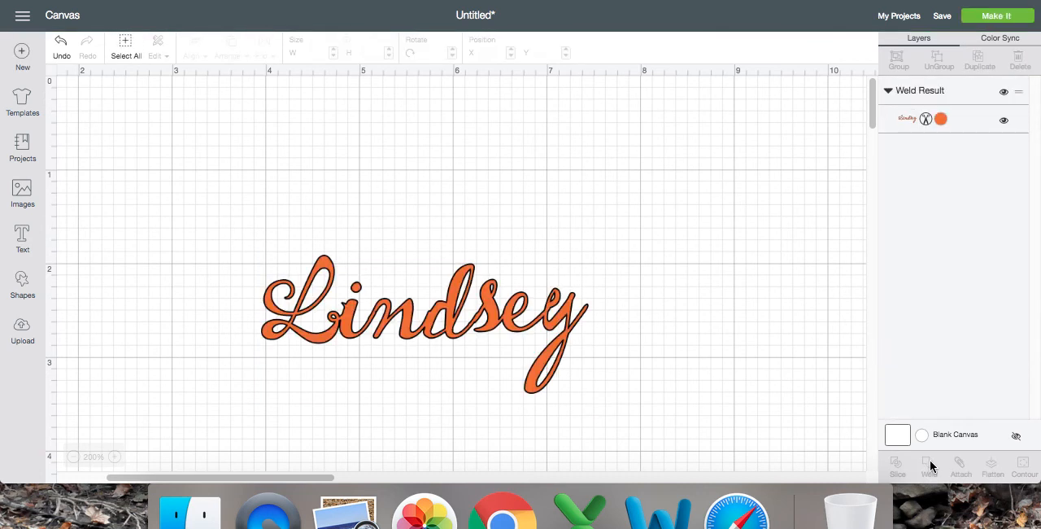
pyautogui.moveTo(371, 320)
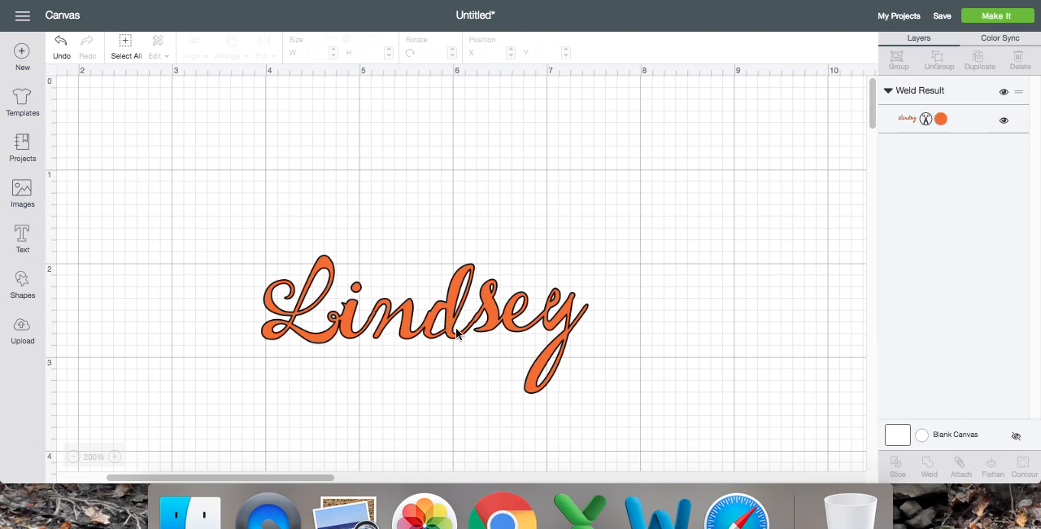
pyautogui.moveTo(747, 212)
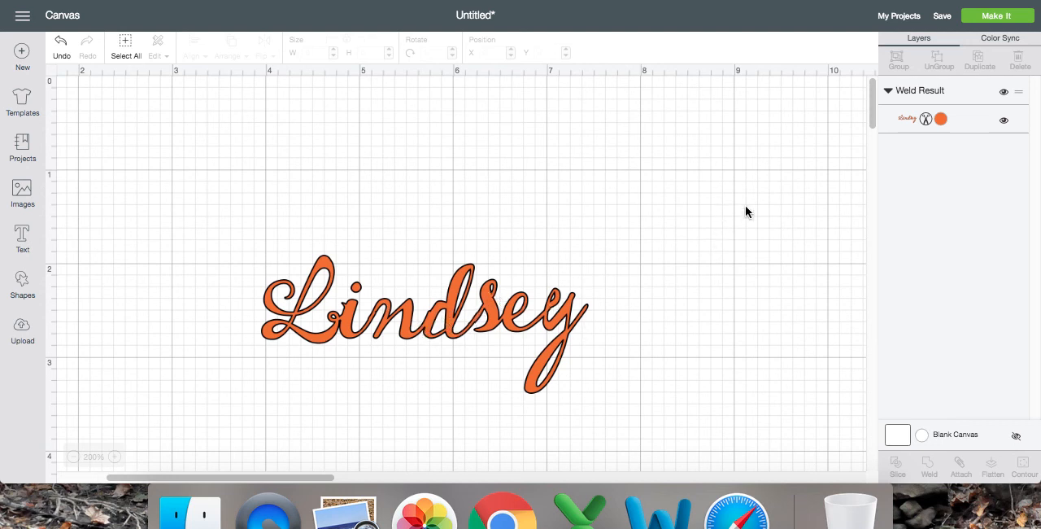
pyautogui.click(73, 455)
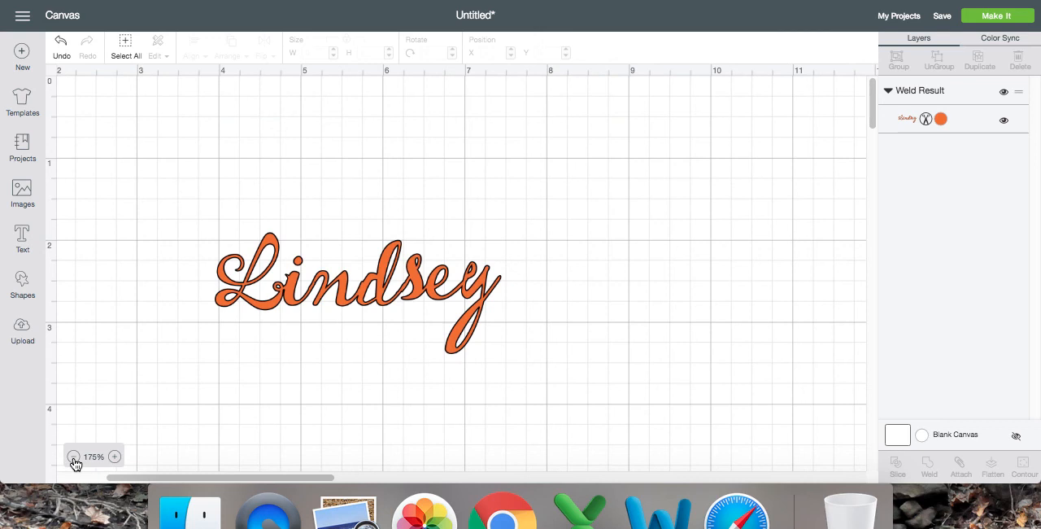
pyautogui.click(74, 456)
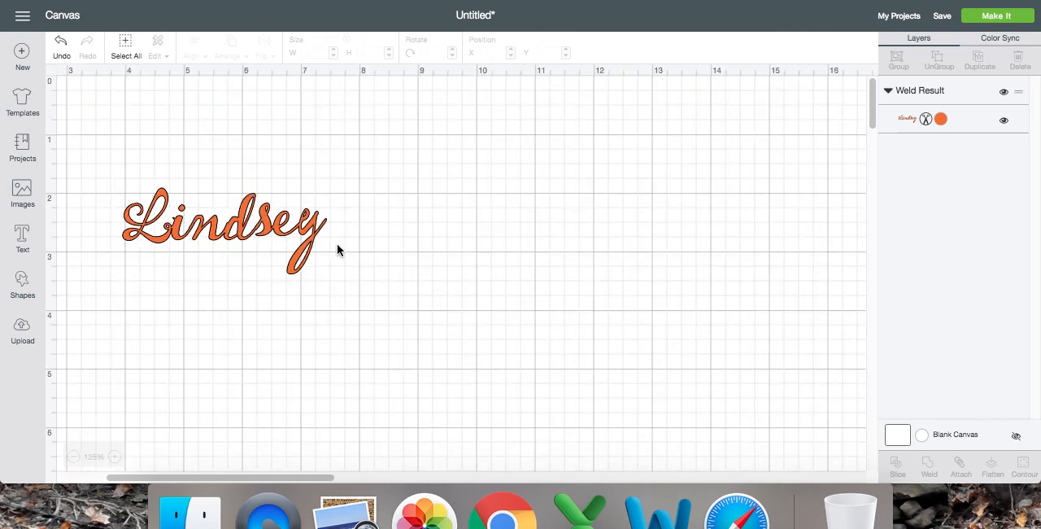
pyautogui.moveTo(999, 16)
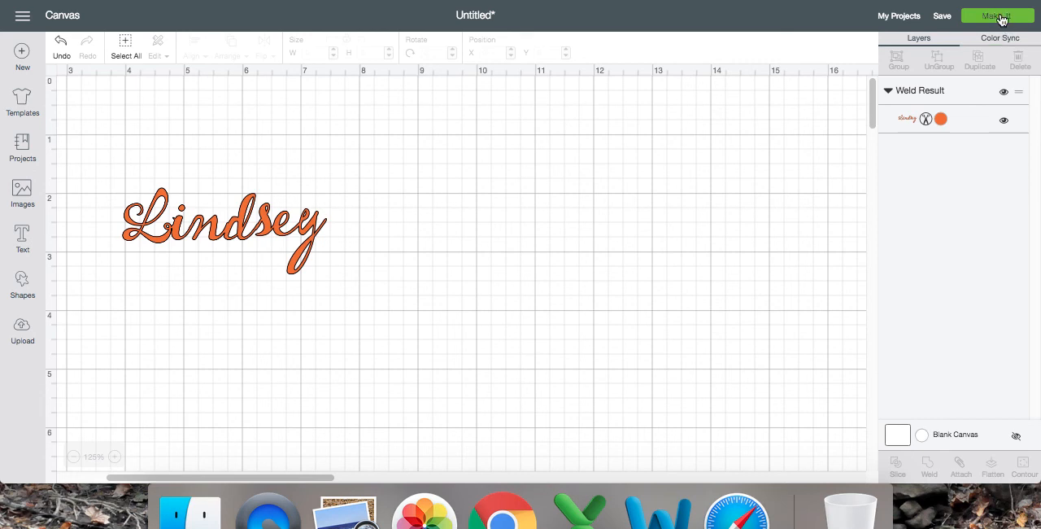
pyautogui.moveTo(277, 281)
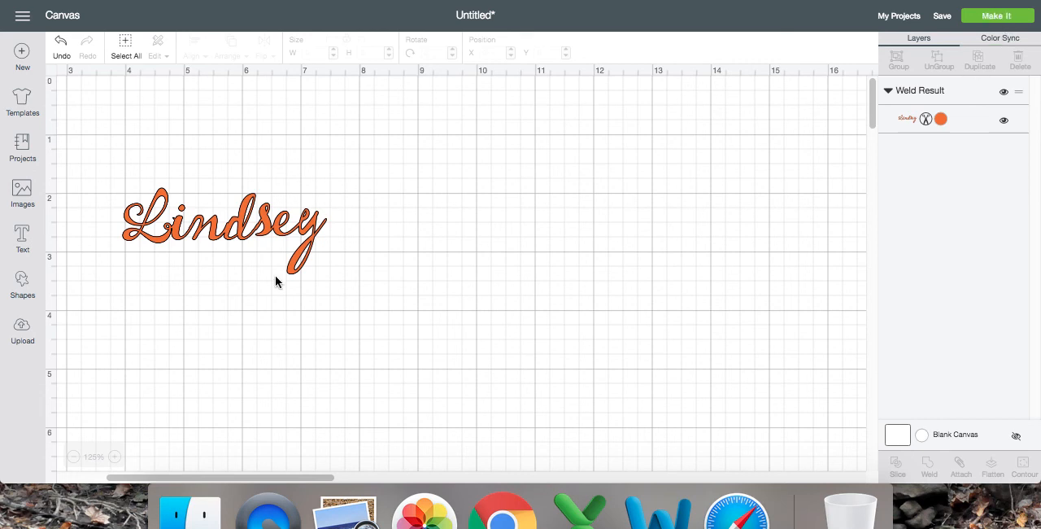